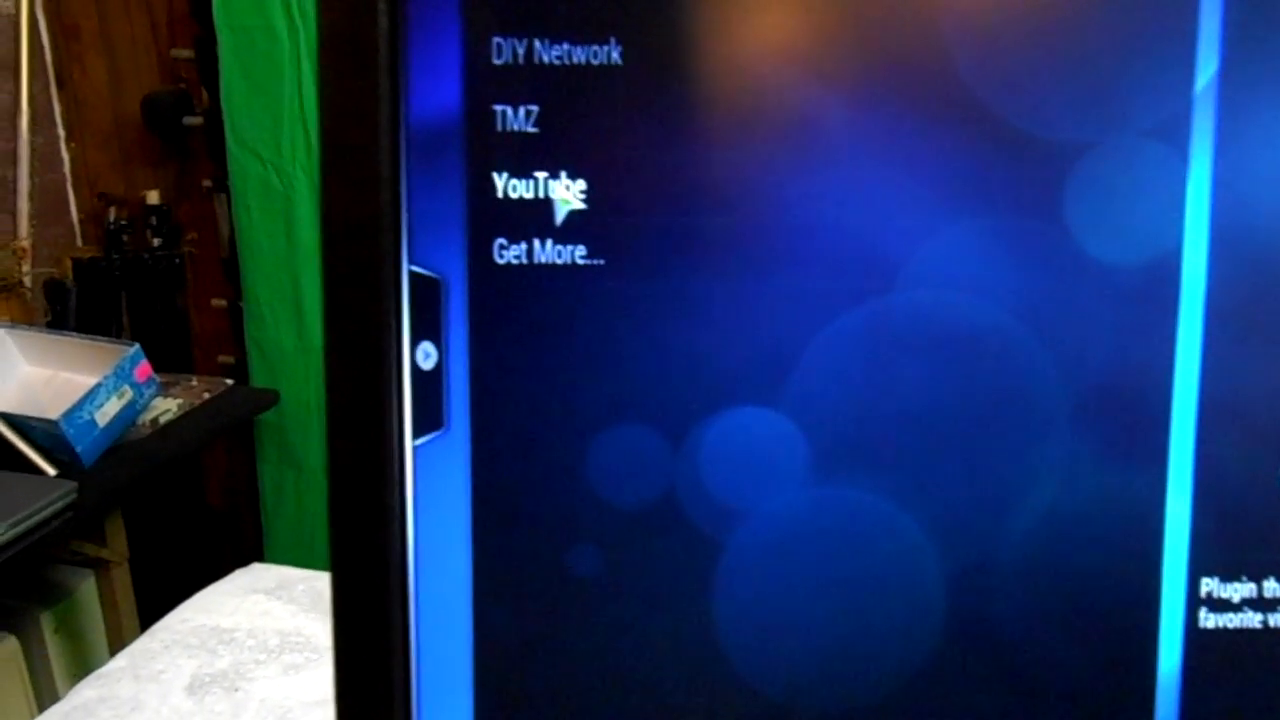
Step: Launch the YouTube add-on from the video add-ons list
{"action": "left_click", "coordinate": [540, 188]}
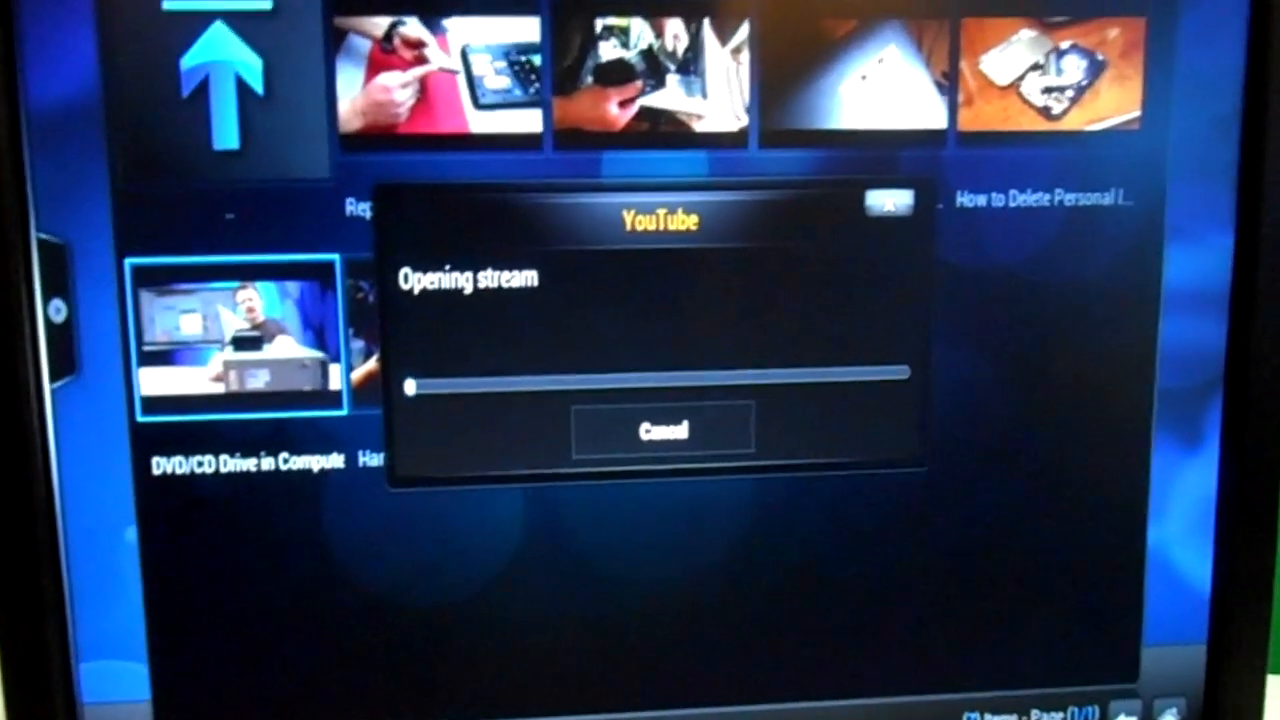
{"action": "left_click", "coordinate": [660, 428]}
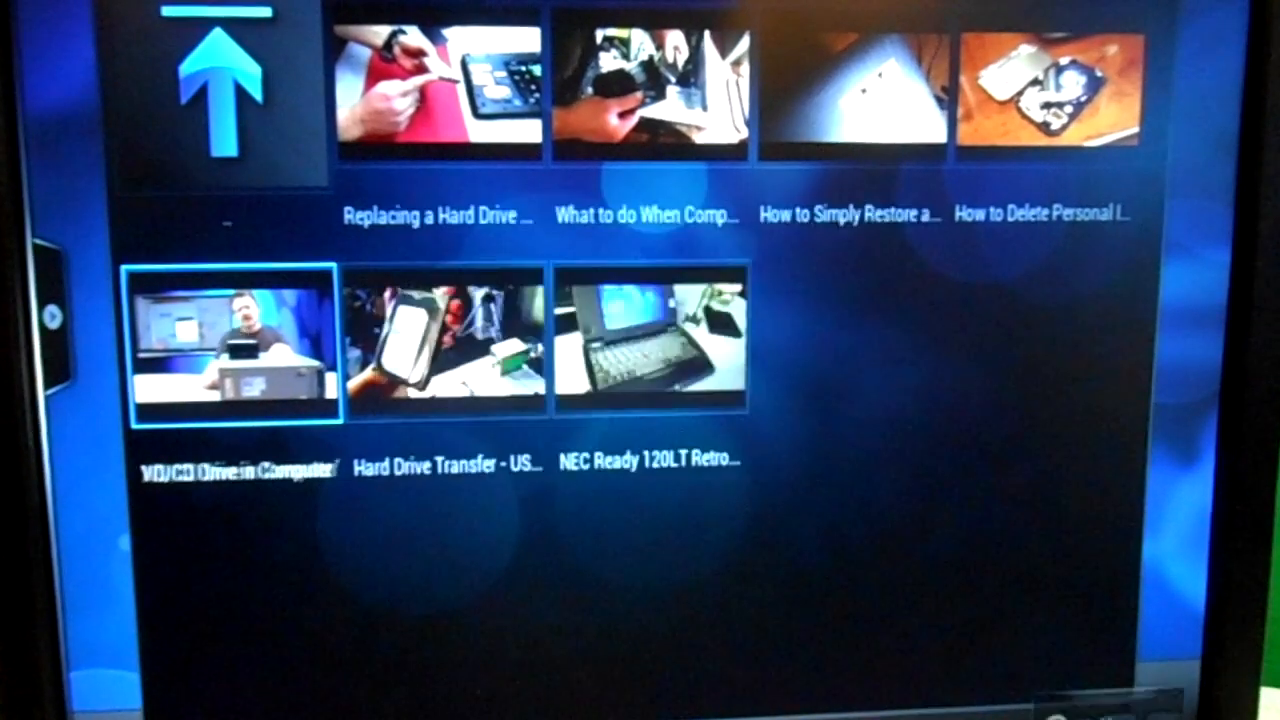